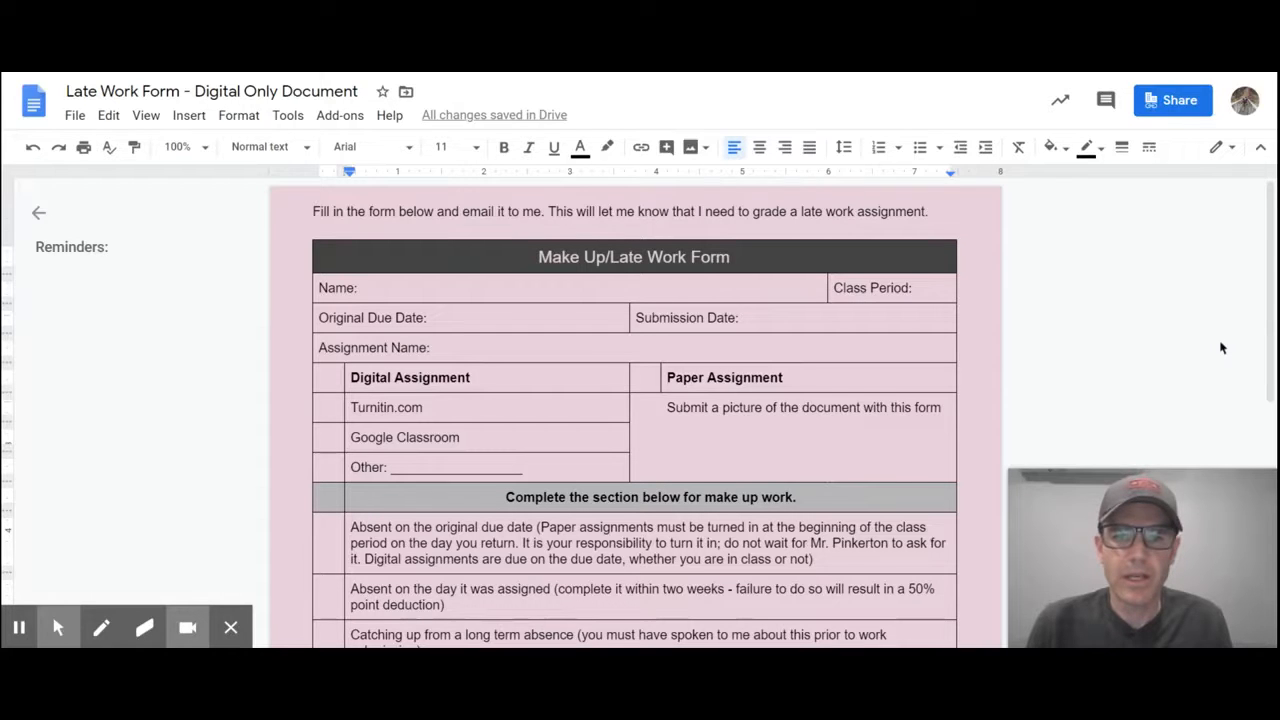
pyautogui.moveTo(1196, 318)
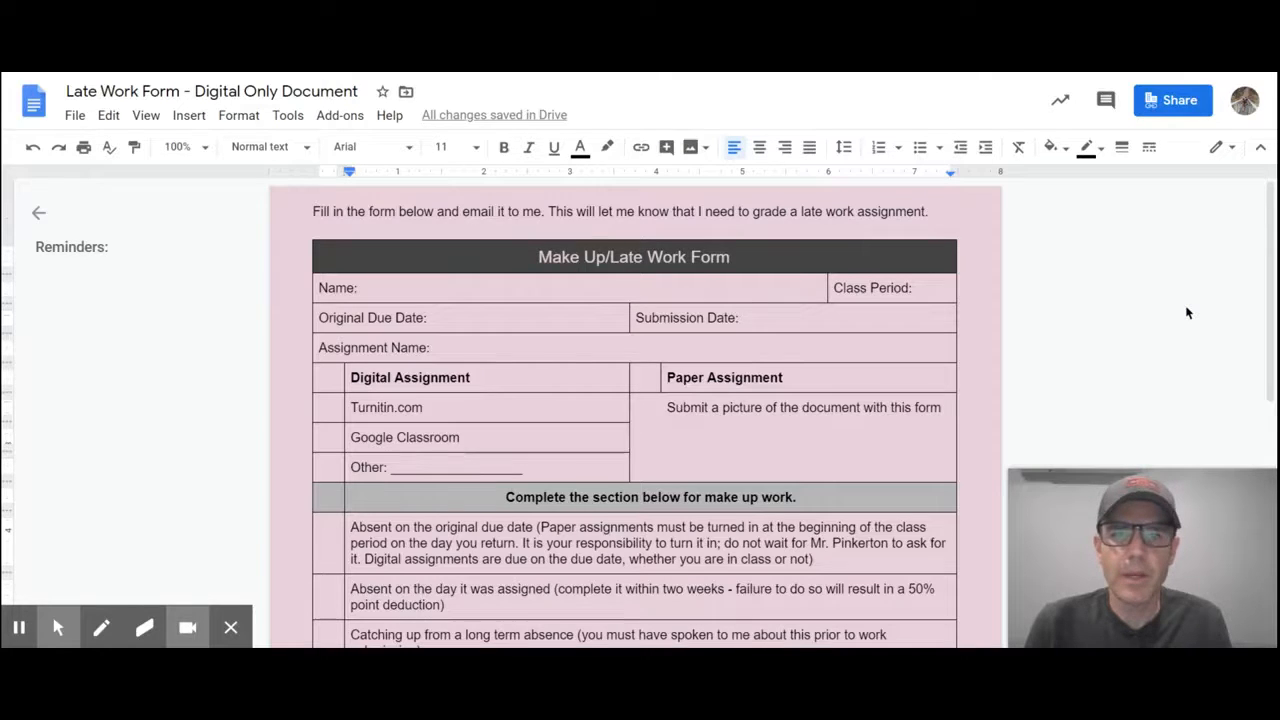
pyautogui.moveTo(1180, 292)
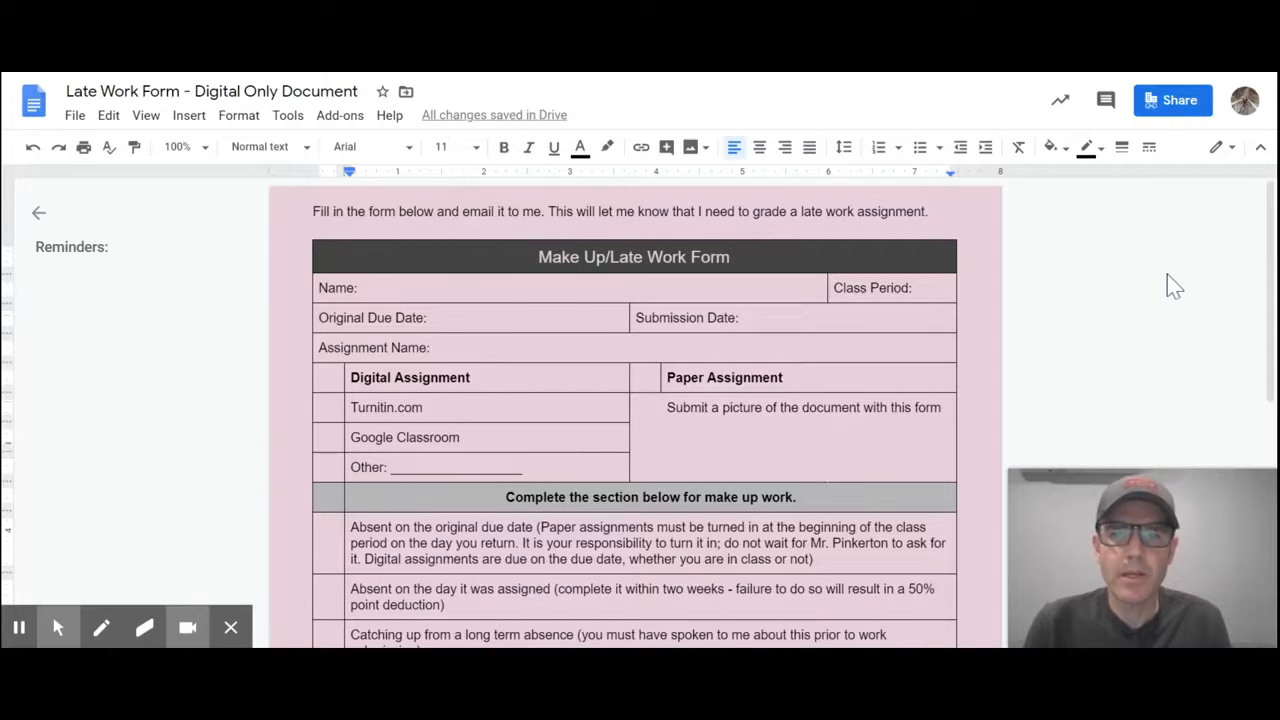
pyautogui.moveTo(1168, 280)
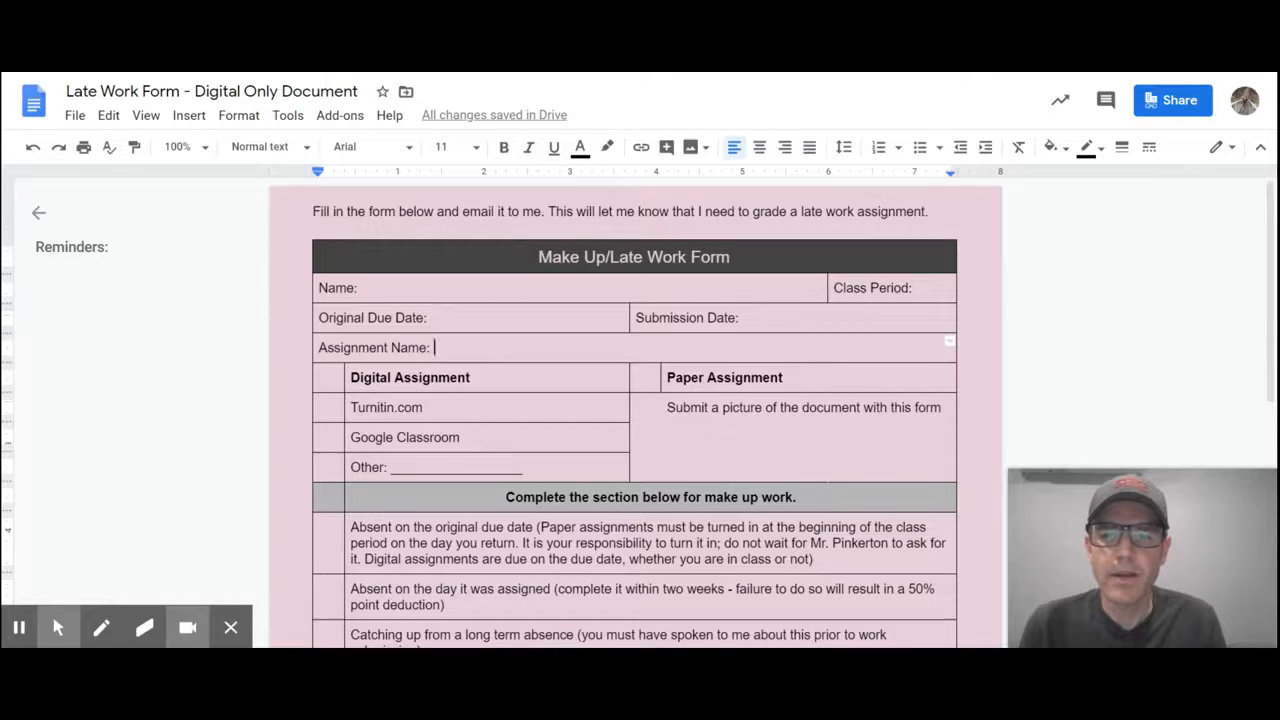
pyautogui.moveTo(392, 468)
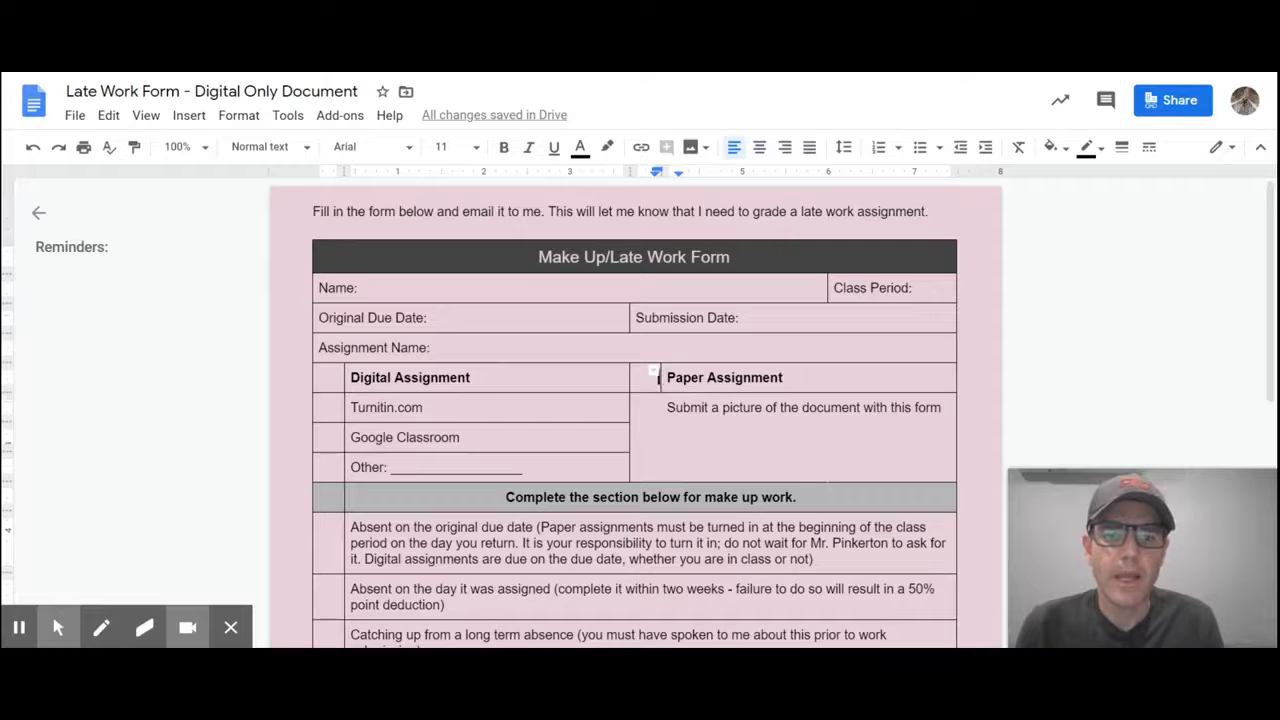
pyautogui.scroll(-3)
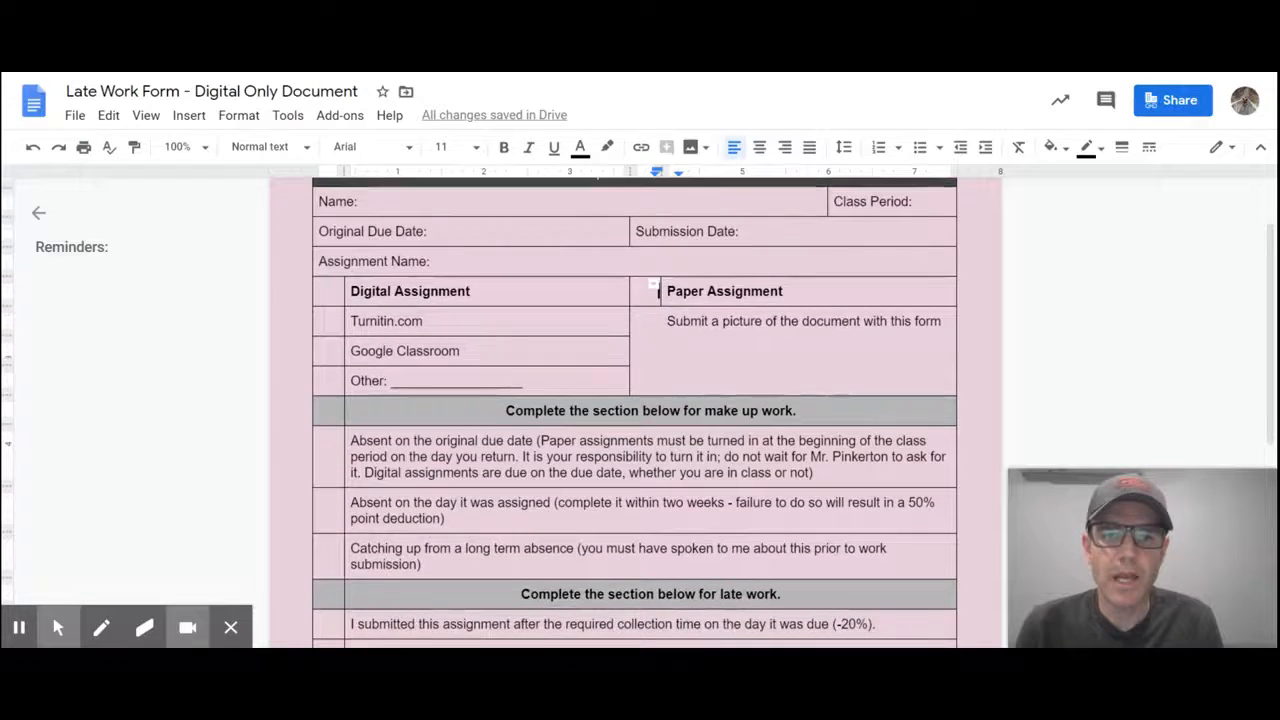
pyautogui.scroll(-3)
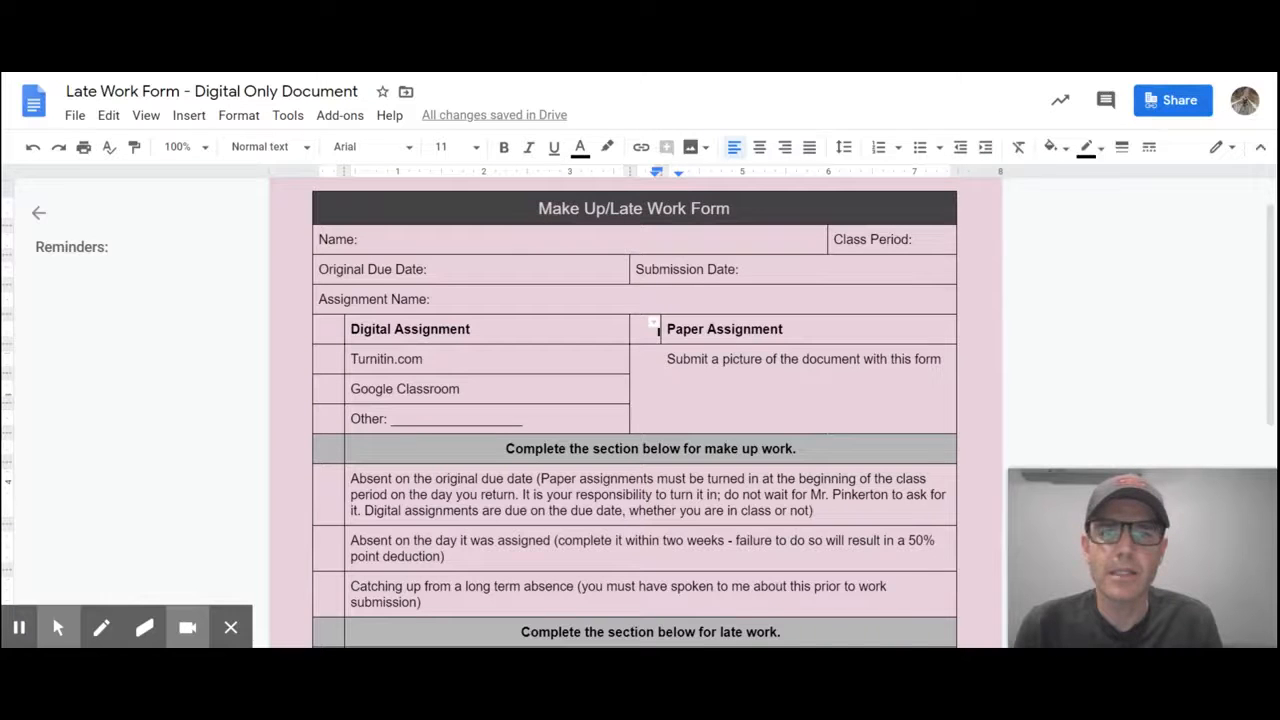
pyautogui.scroll(-3)
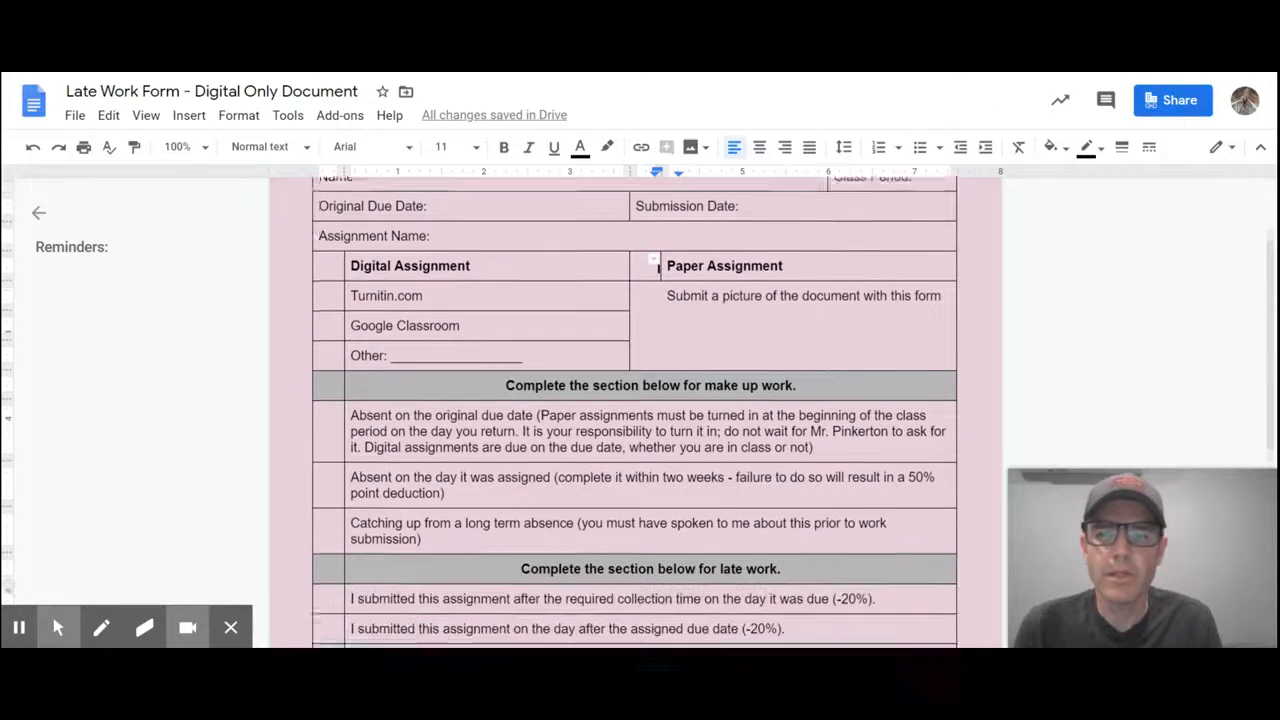
pyautogui.scroll(-3)
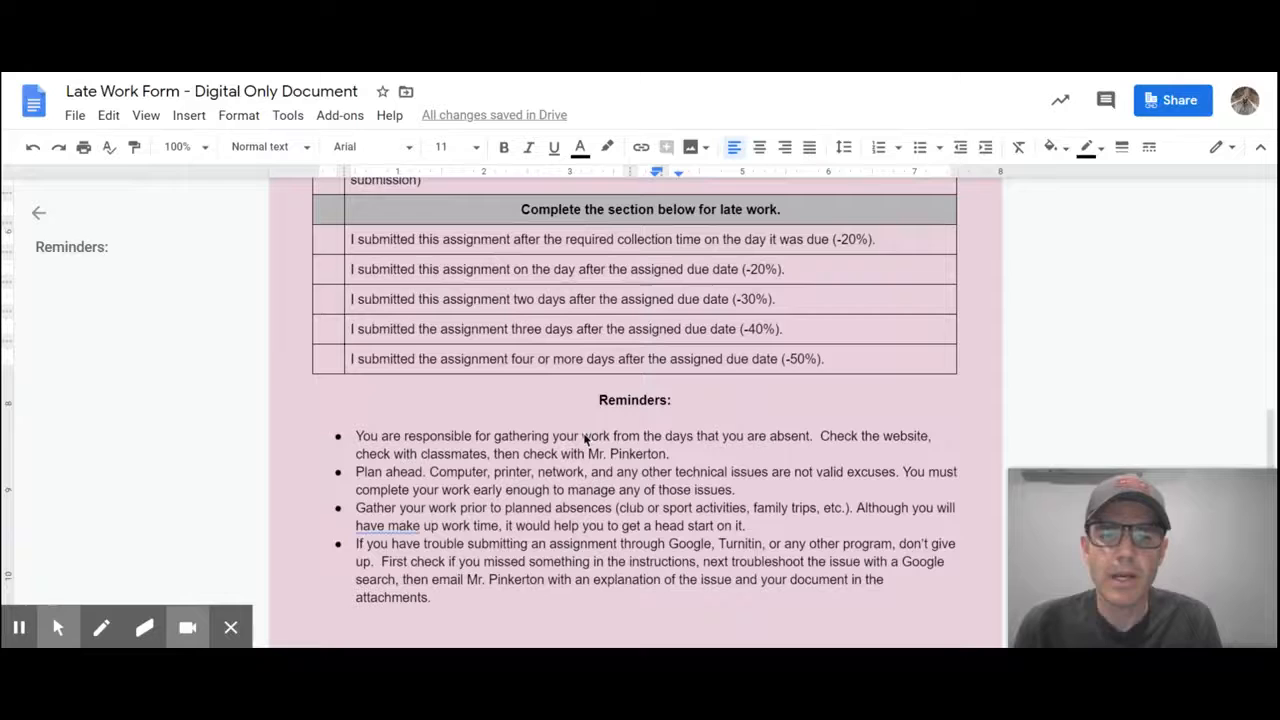
pyautogui.scroll(-3)
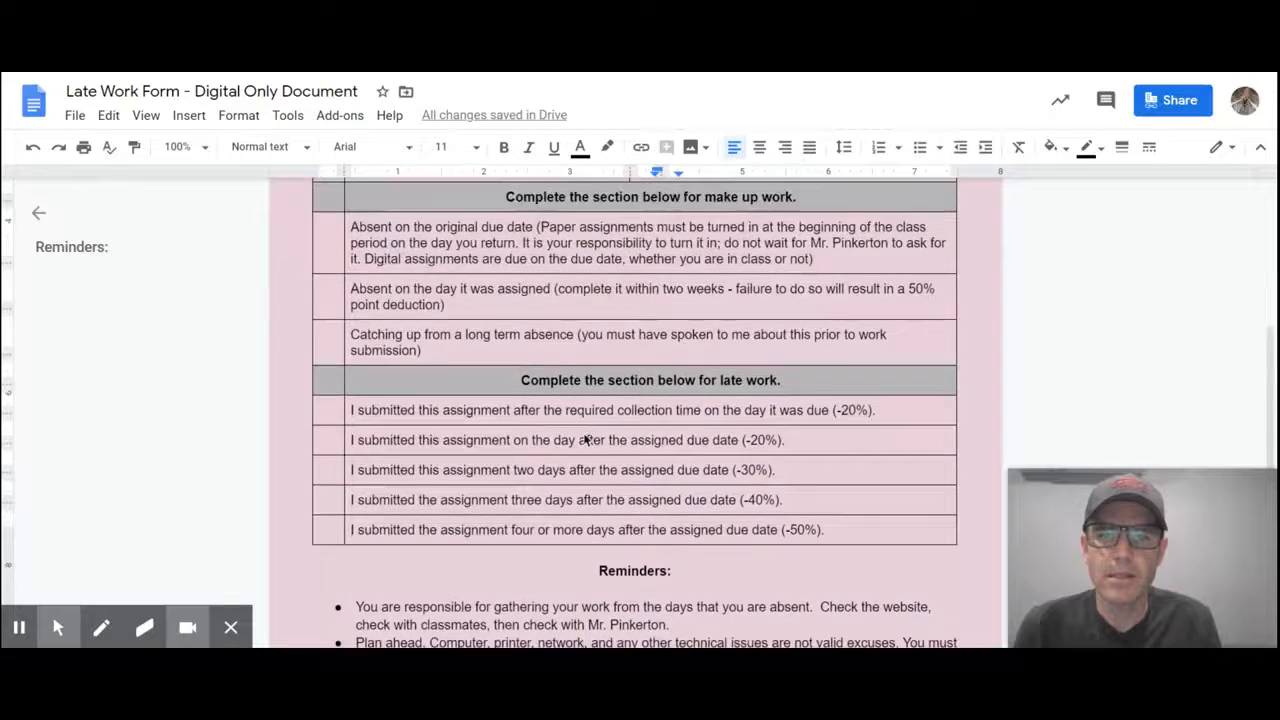
pyautogui.scroll(3)
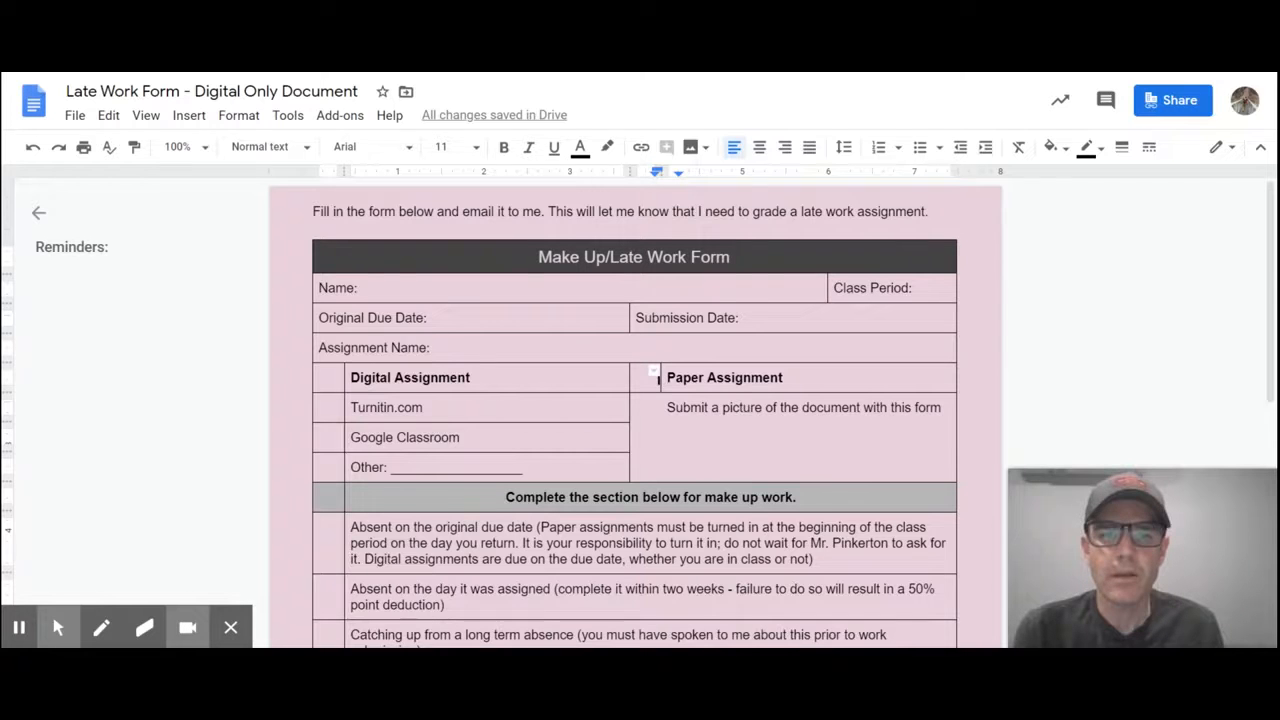
pyautogui.scroll(-3)
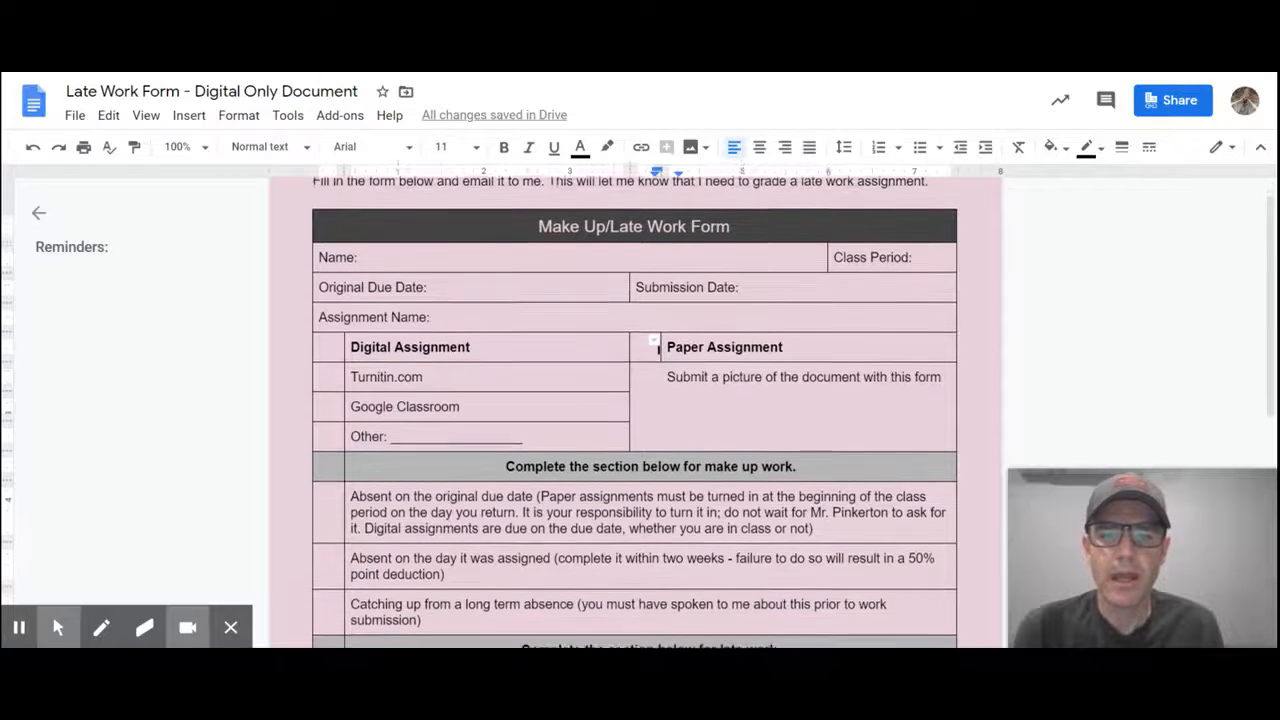
pyautogui.scroll(-3)
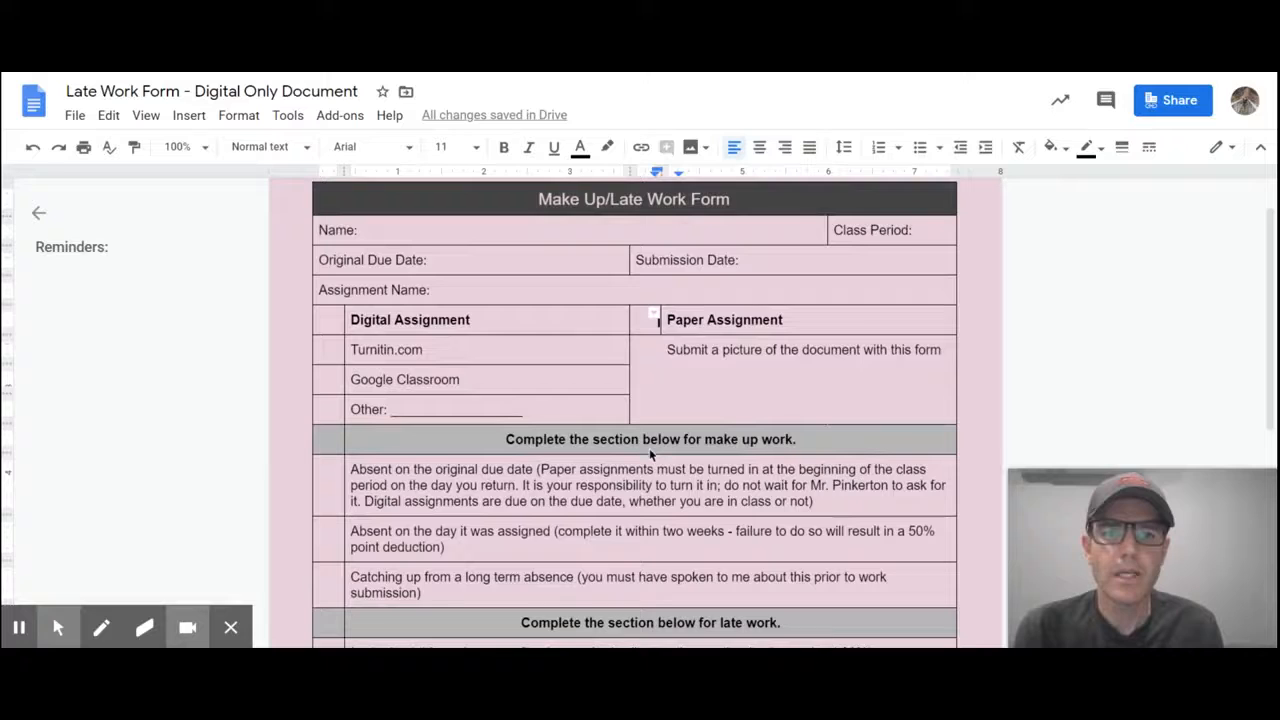
pyautogui.scroll(-3)
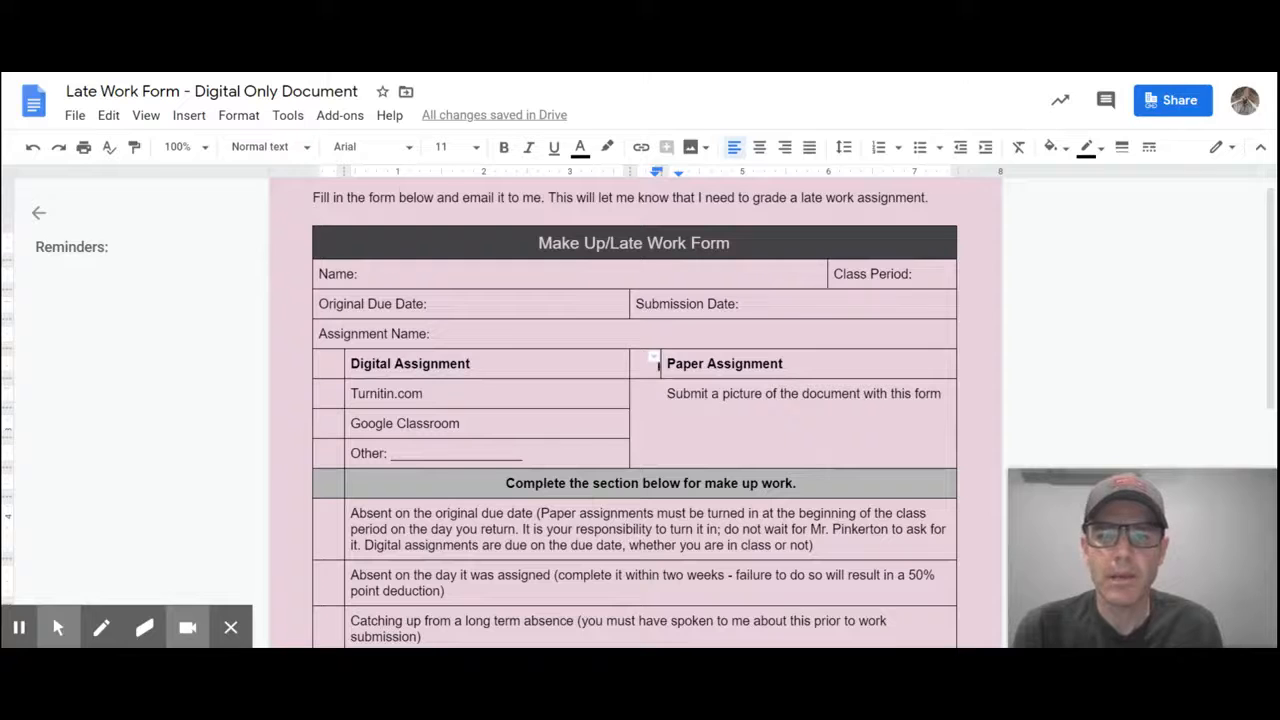
pyautogui.moveTo(508, 344)
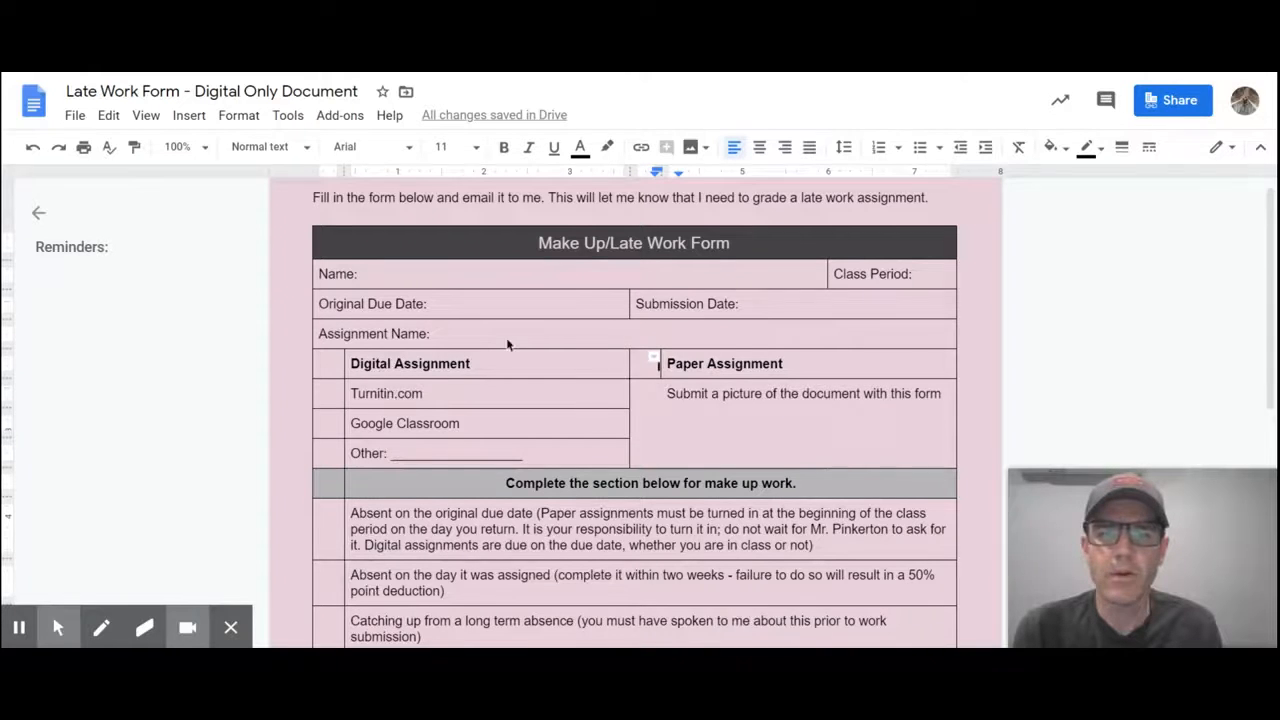
pyautogui.scroll(-3)
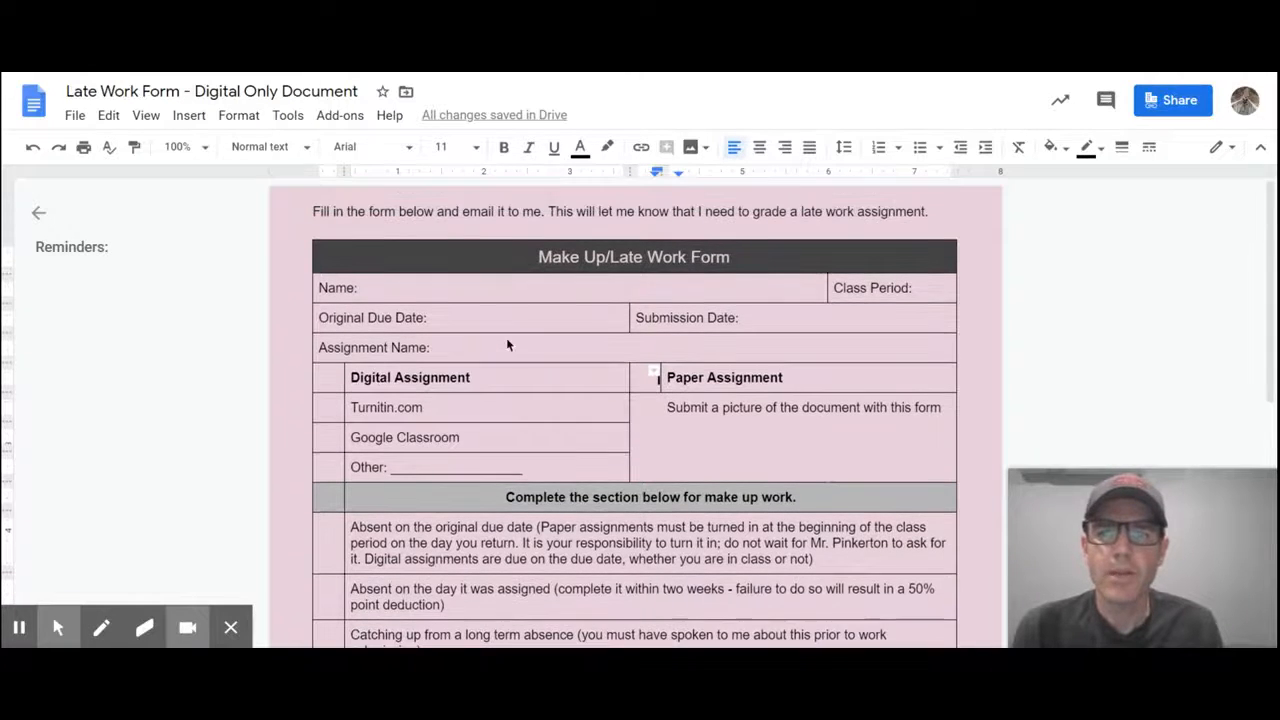